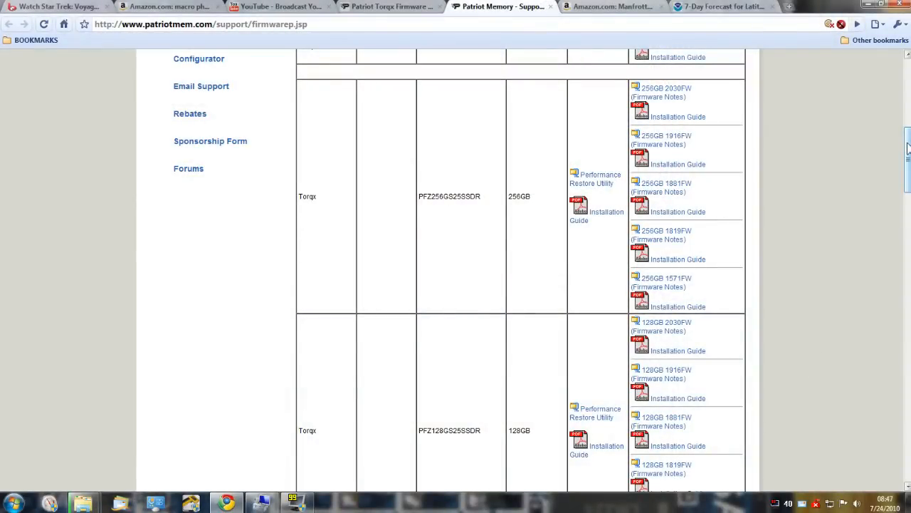
Step: Scroll the firmware table down to the Torqx 128GB row with the 2030FW link
{"action": "scroll", "scroll_direction": "down", "scroll_amount": 3}
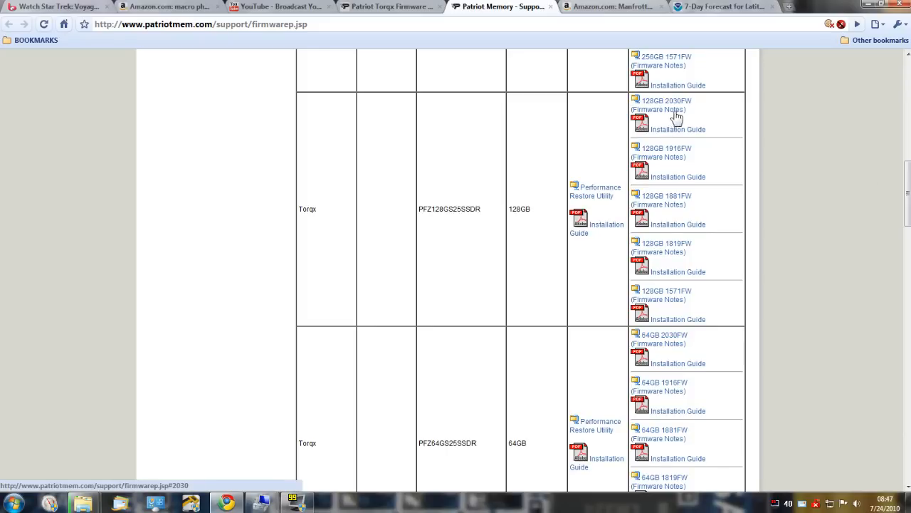
{"action": "mouse_move", "coordinate": [690, 113]}
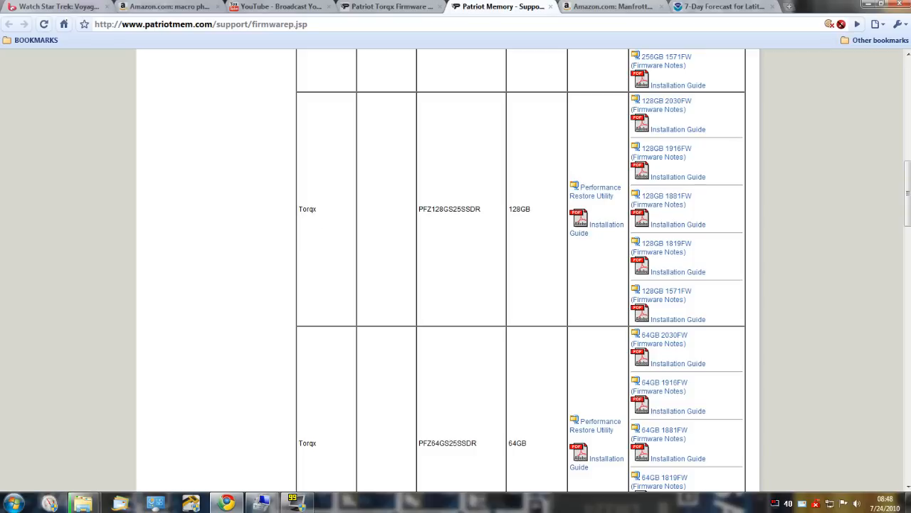
{"action": "mouse_move", "coordinate": [544, 232]}
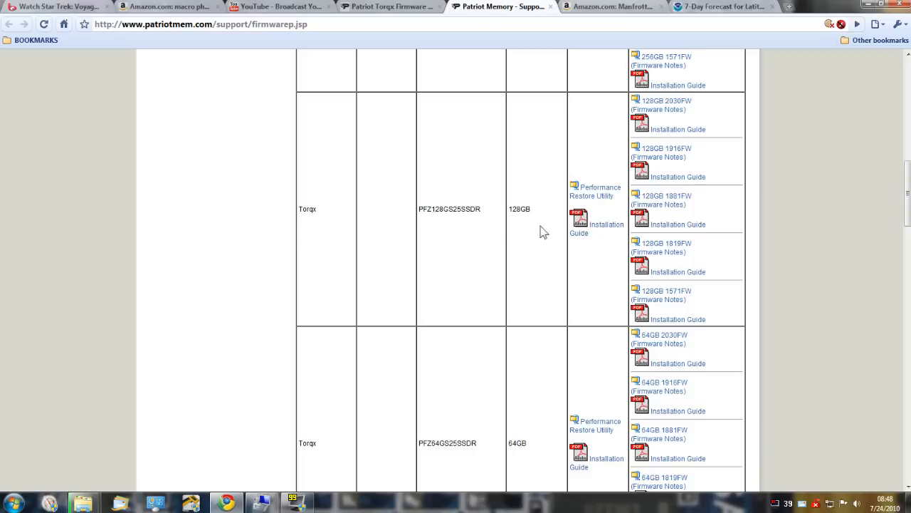
{"action": "mouse_move", "coordinate": [667, 153]}
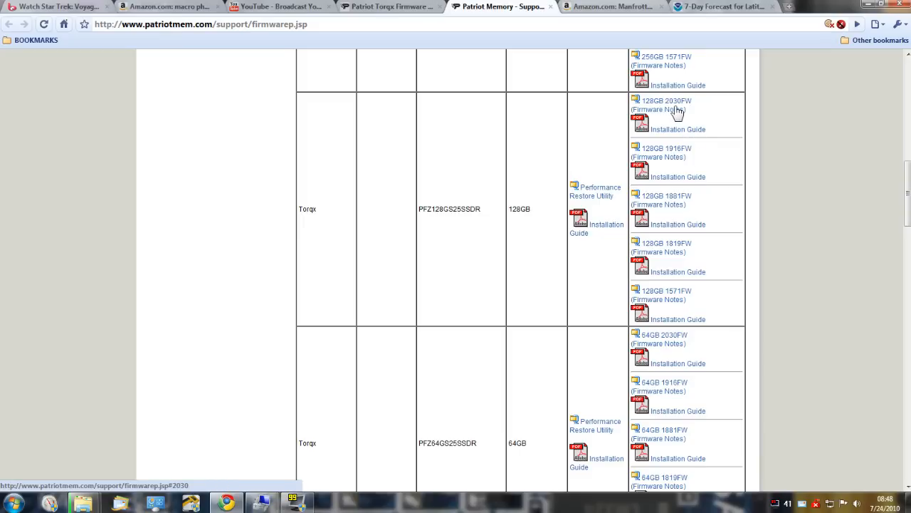
{"action": "mouse_move", "coordinate": [709, 127]}
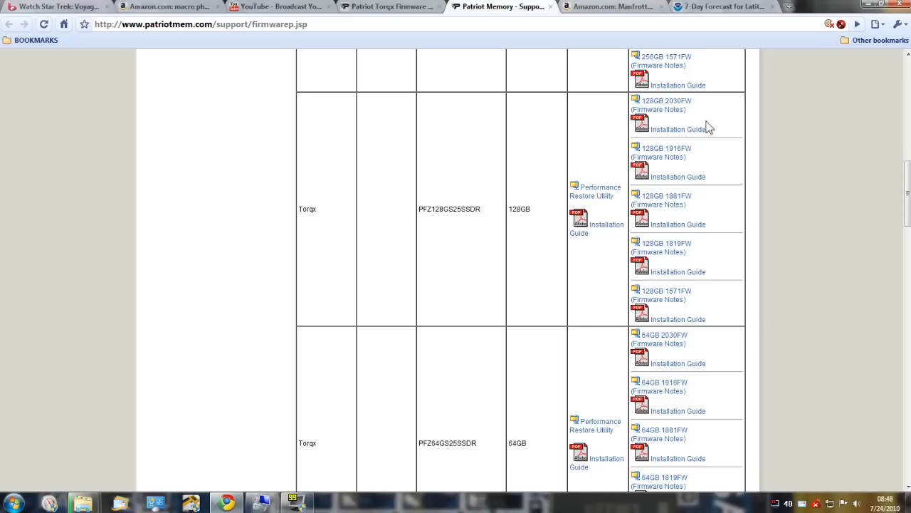
{"action": "mouse_move", "coordinate": [728, 124]}
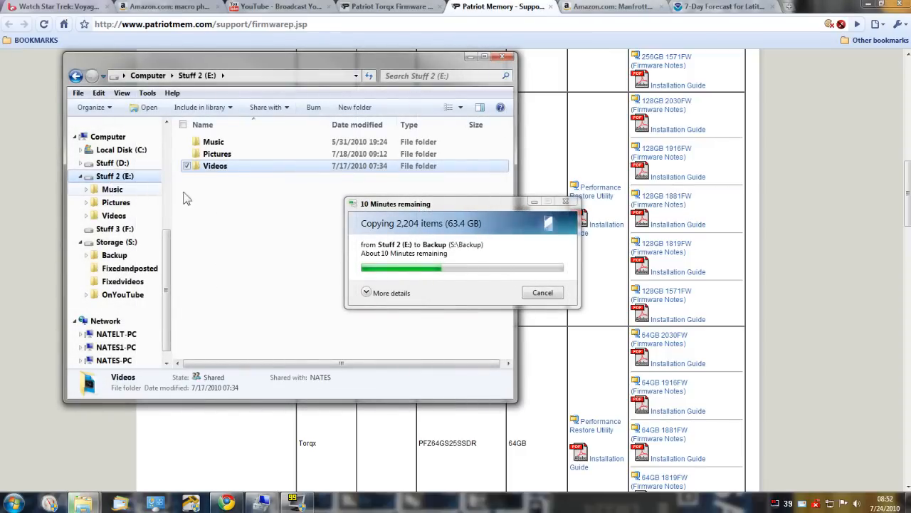
Step: Select the Music, Pictures and Videos folders on Stuff 2 (E:) for copying to Backup (S:)
{"action": "left_click", "coordinate": [216, 154]}
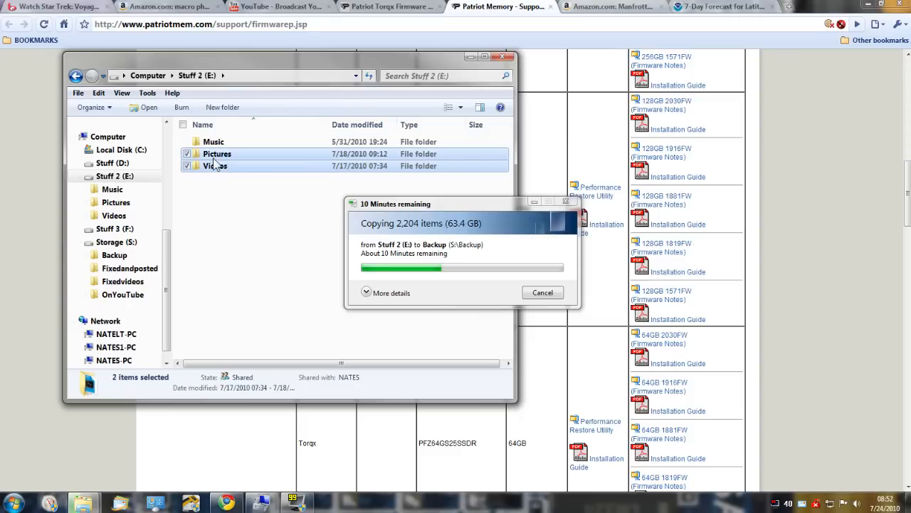
{"action": "mouse_move", "coordinate": [228, 170]}
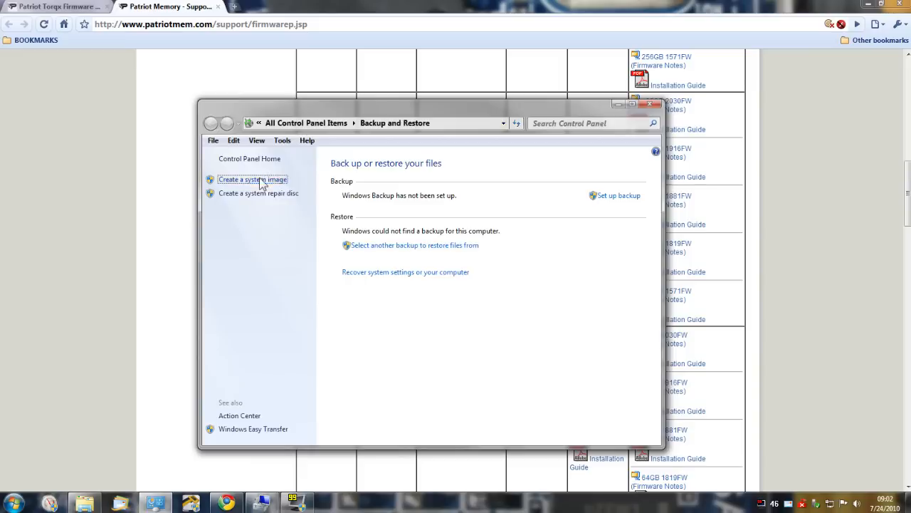
Step: Start the Create a system image wizard in Backup and Restore
{"action": "left_click", "coordinate": [252, 180]}
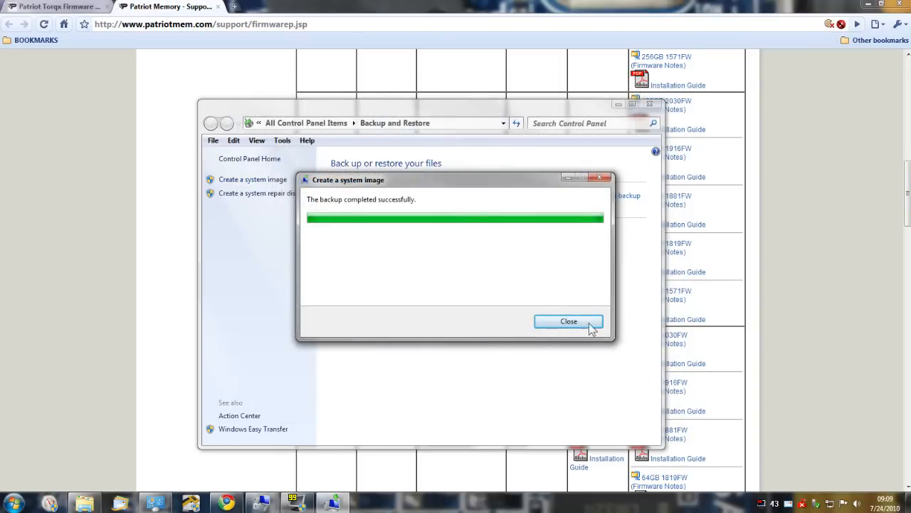
{"action": "mouse_move", "coordinate": [478, 309]}
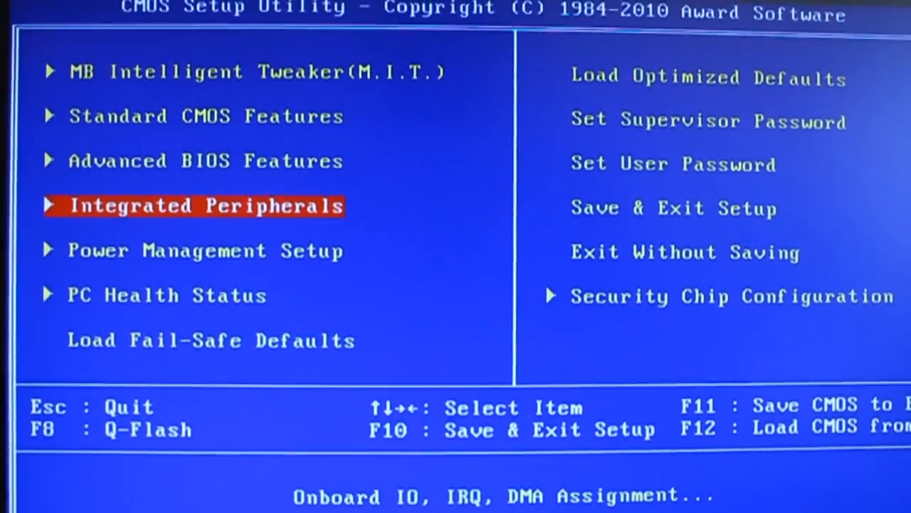
Step: Enter Integrated Peripherals from the BIOS main menu
{"action": "key", "text": "enter"}
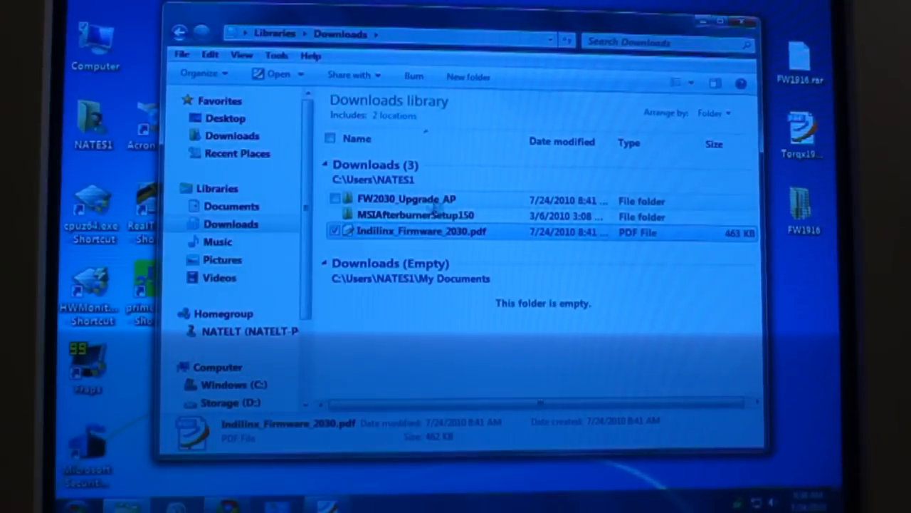
{"action": "mouse_move", "coordinate": [406, 199]}
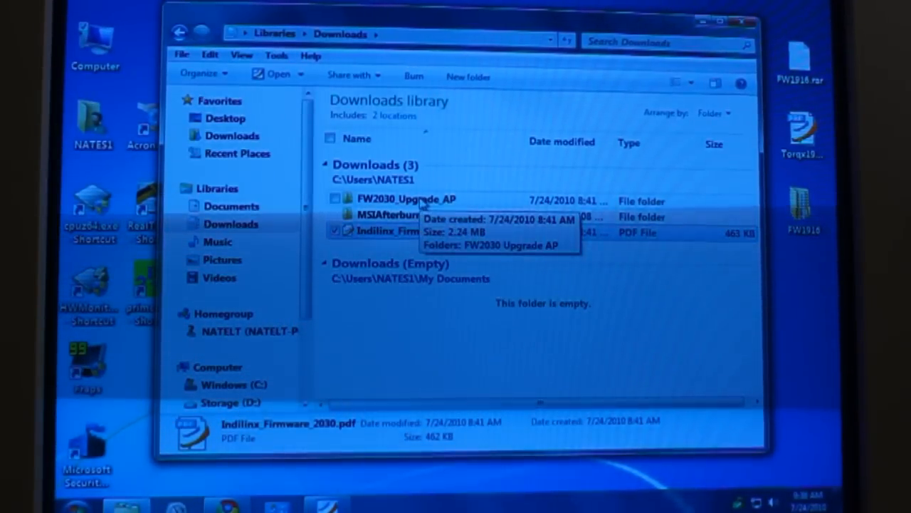
Step: Navigate into Downloads > FW2030_Upgrade_AP > FW2030 Upgrade AP folder
{"action": "double_click", "coordinate": [404, 199]}
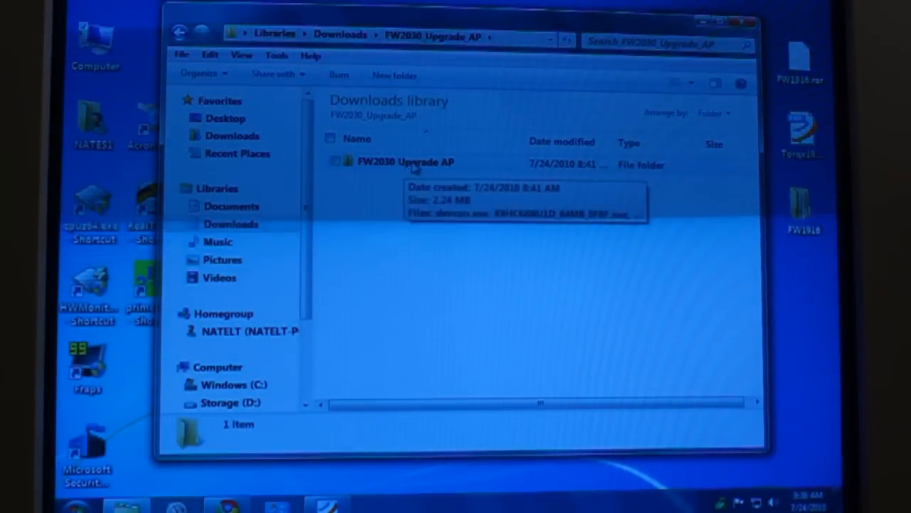
{"action": "double_click", "coordinate": [406, 162]}
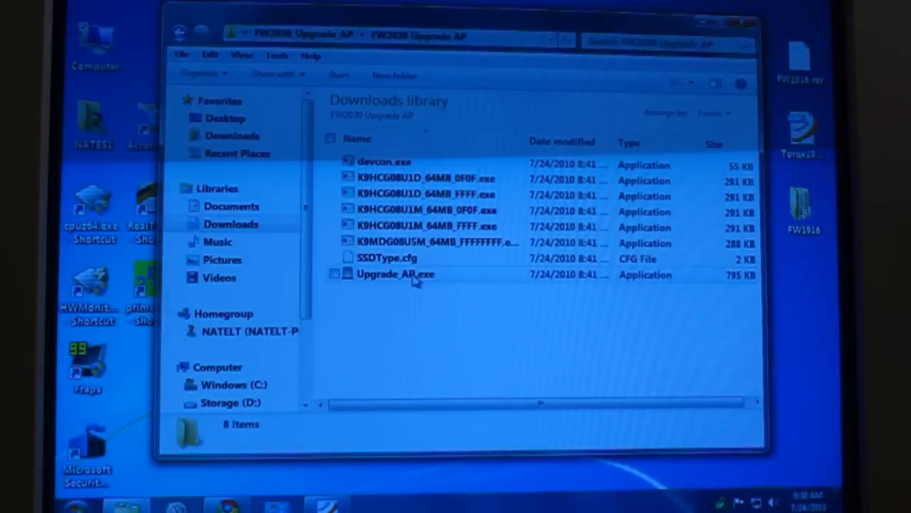
{"action": "mouse_move", "coordinate": [396, 274]}
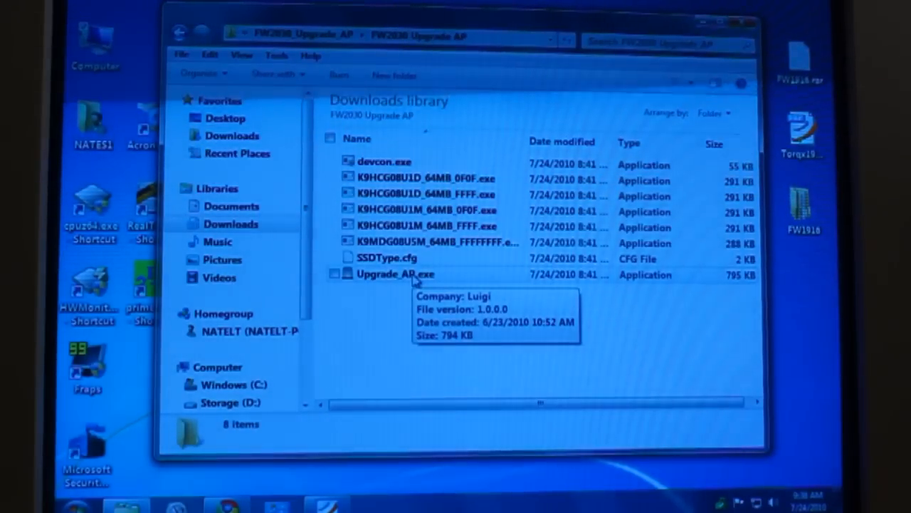
Step: Run Upgrade_AP.exe as administrator and allow the UAC prompt
{"action": "right_click", "coordinate": [396, 273]}
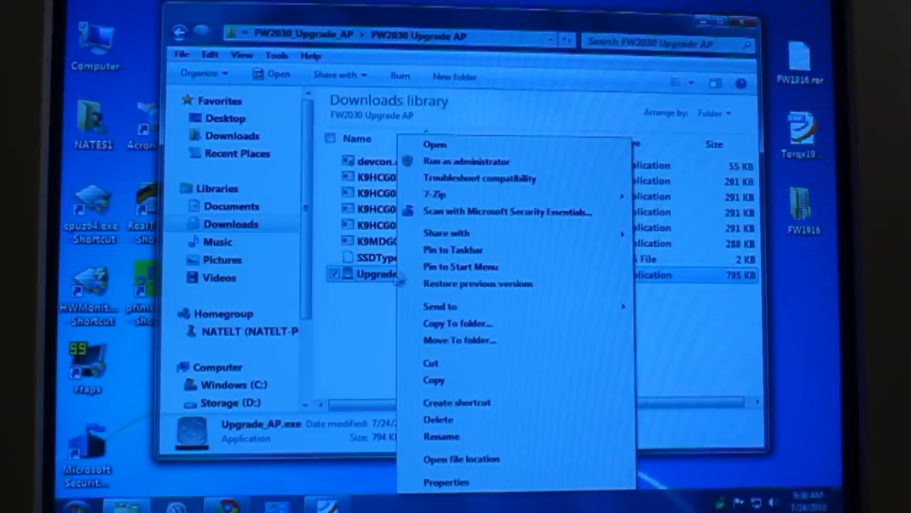
{"action": "left_click", "coordinate": [467, 161]}
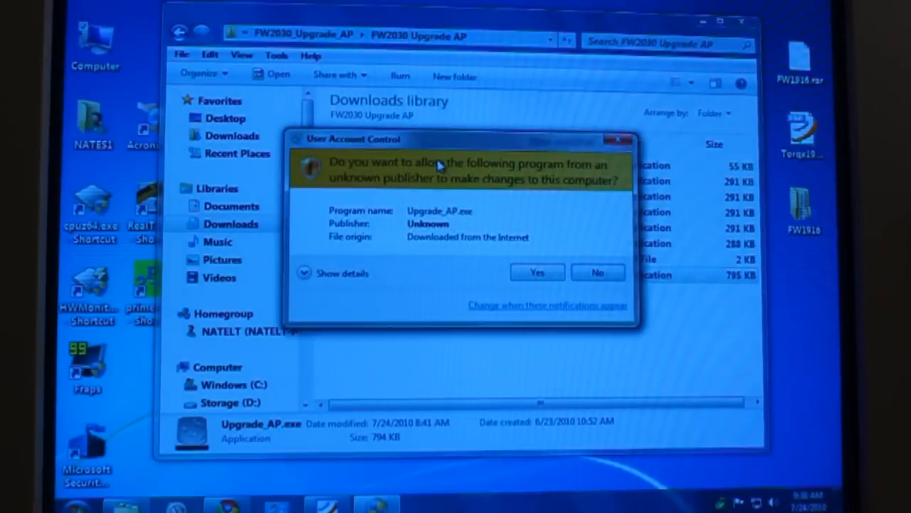
{"action": "left_click", "coordinate": [537, 272]}
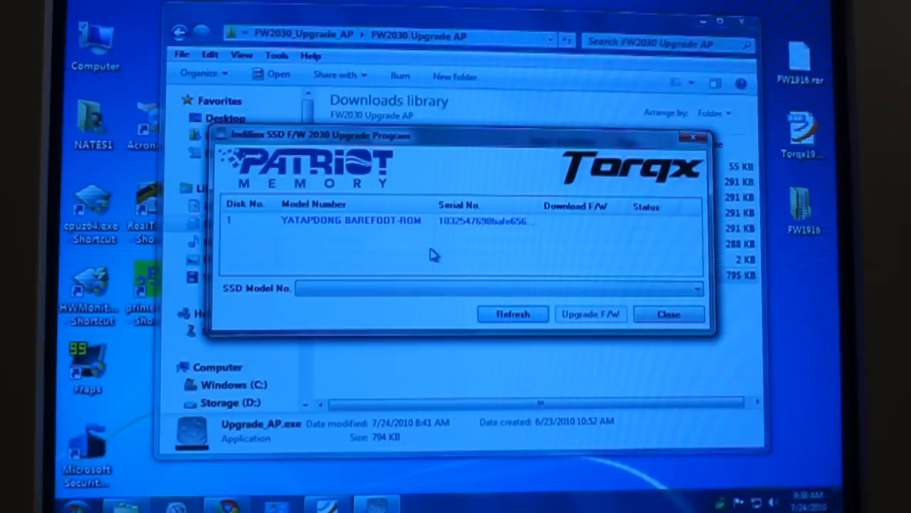
{"action": "mouse_move", "coordinate": [341, 250]}
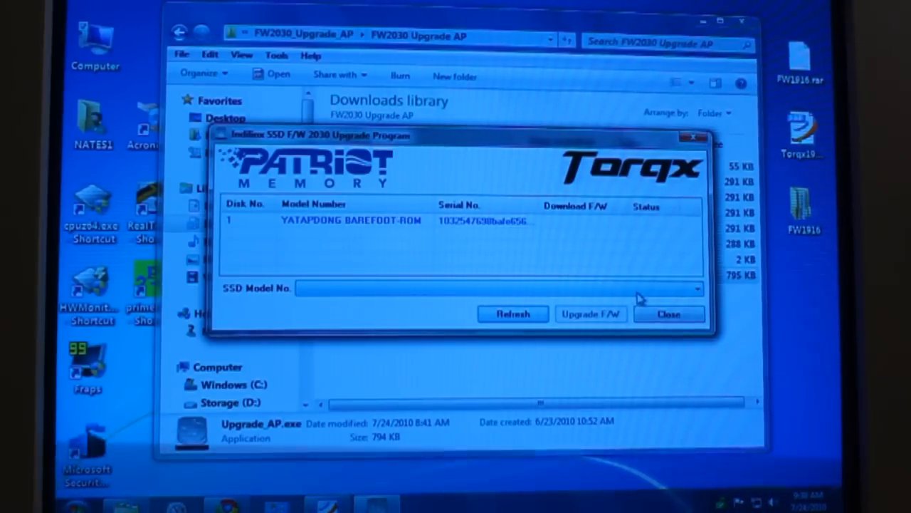
Step: Choose Patriot Torqx 128GB SSD (PFZ128GS25SSD) from the SSD Model No. list
{"action": "left_click", "coordinate": [695, 288]}
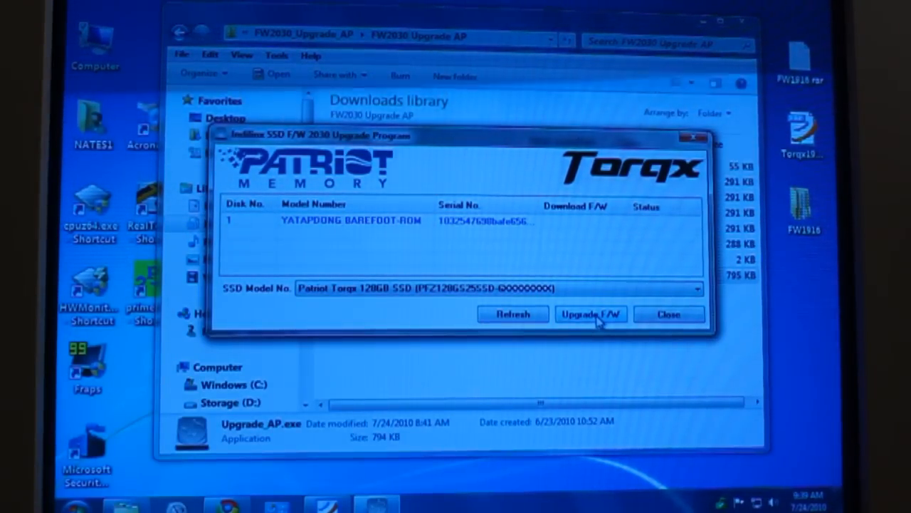
{"action": "left_click", "coordinate": [589, 315]}
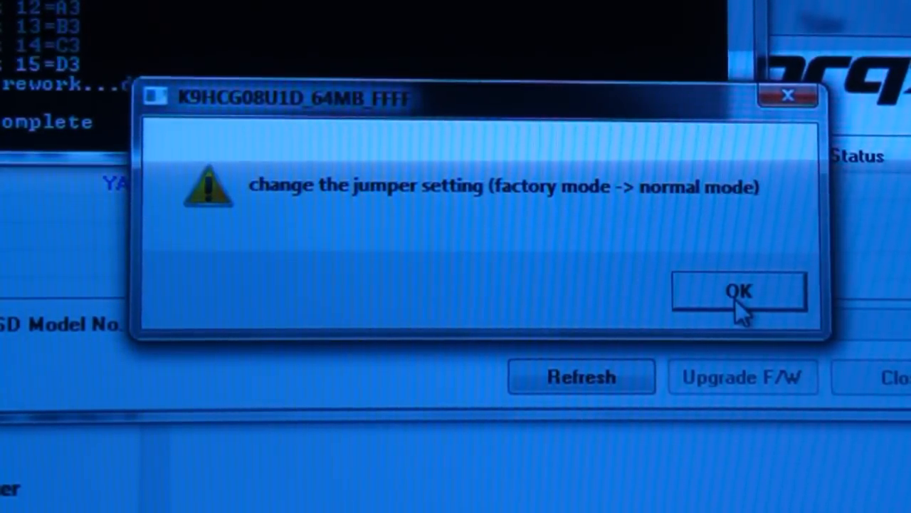
Step: Acknowledge the factory-to-normal jumper reminder after the firmware flash
{"action": "left_click", "coordinate": [738, 291]}
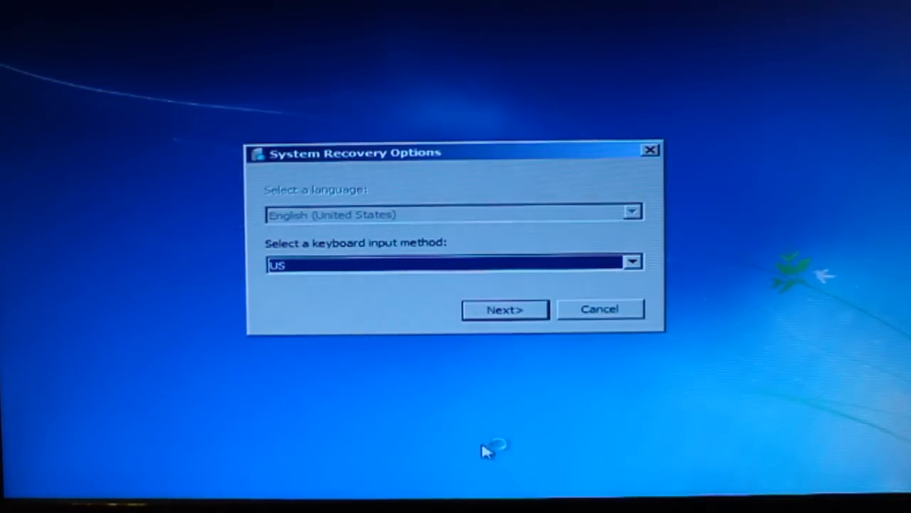
Step: Accept US language/keyboard and choose restoring from a previously created system image
{"action": "left_click", "coordinate": [504, 309]}
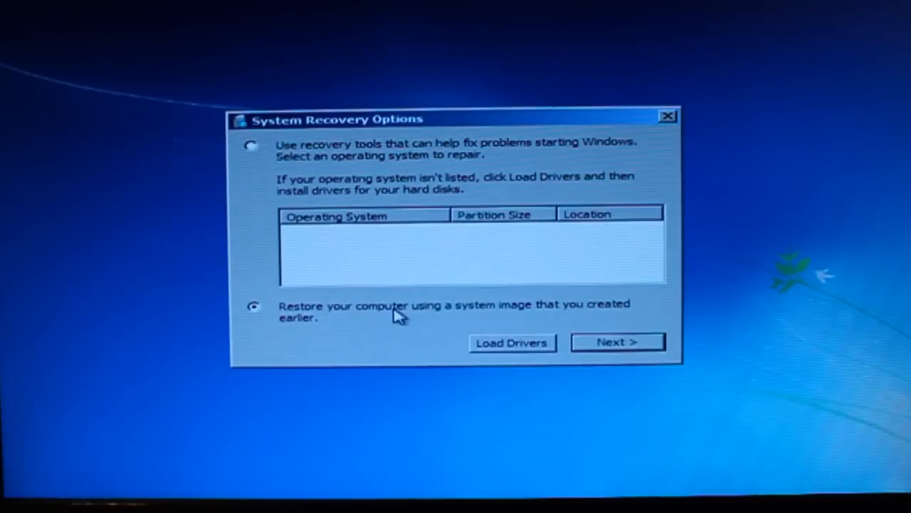
{"action": "mouse_move", "coordinate": [387, 321]}
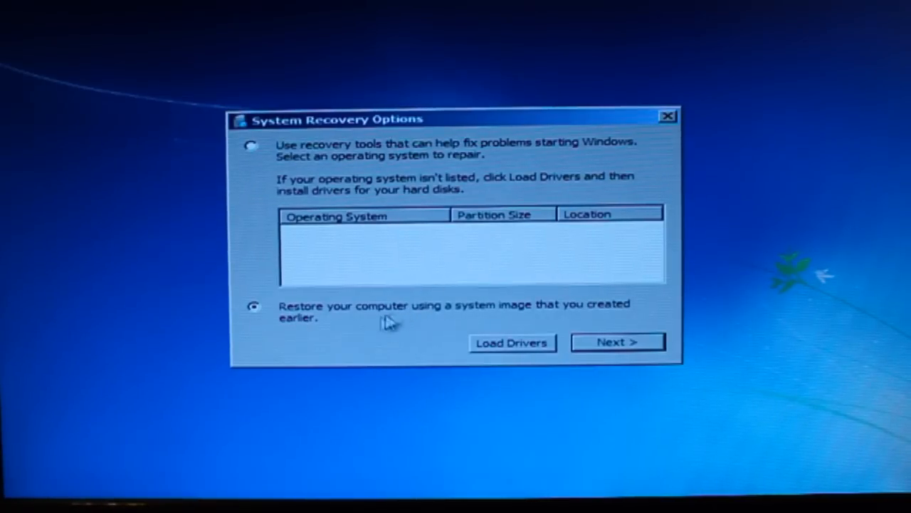
{"action": "mouse_move", "coordinate": [406, 231]}
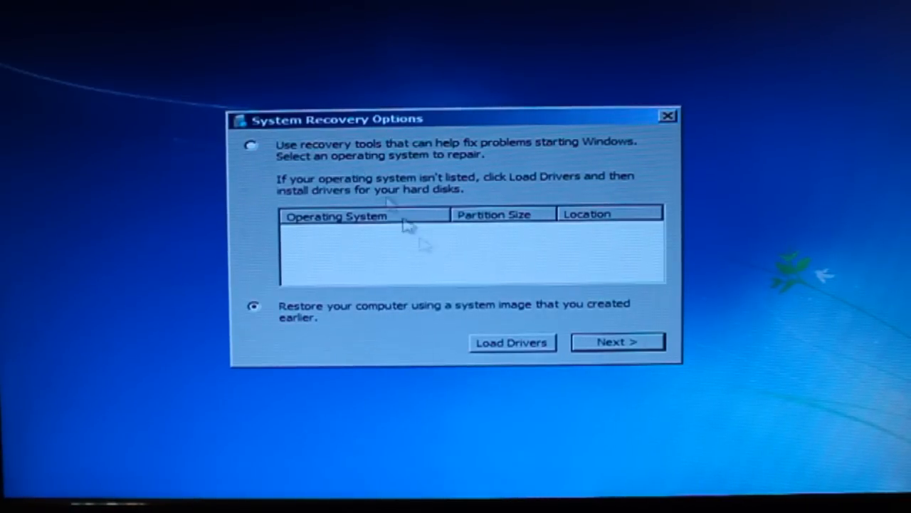
{"action": "left_click", "coordinate": [617, 342]}
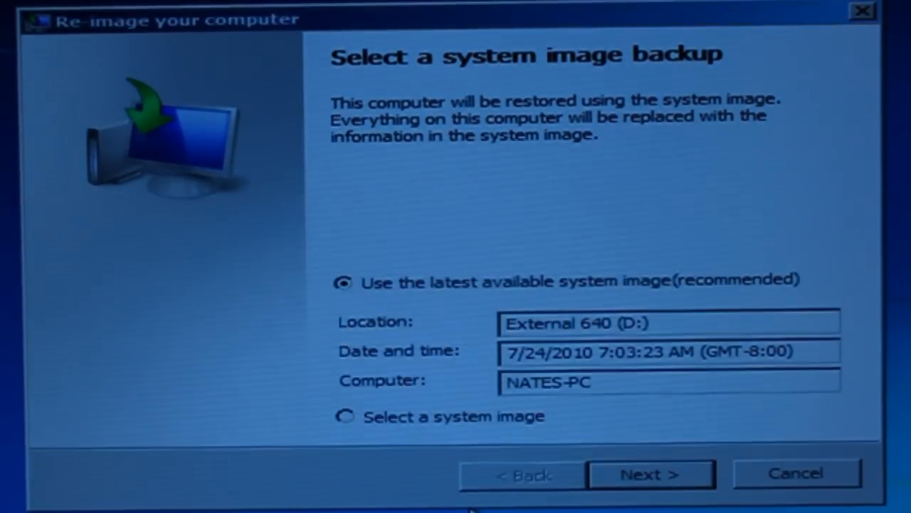
{"action": "mouse_move", "coordinate": [441, 456]}
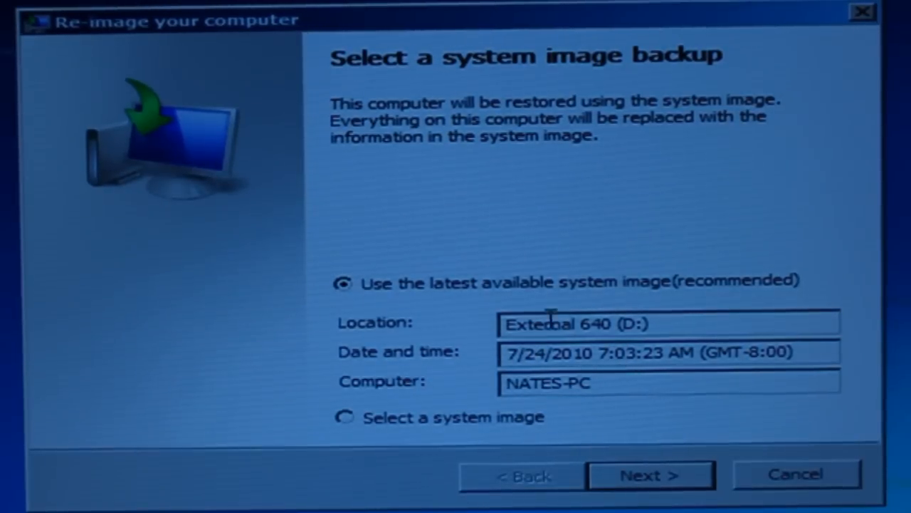
{"action": "mouse_move", "coordinate": [359, 313]}
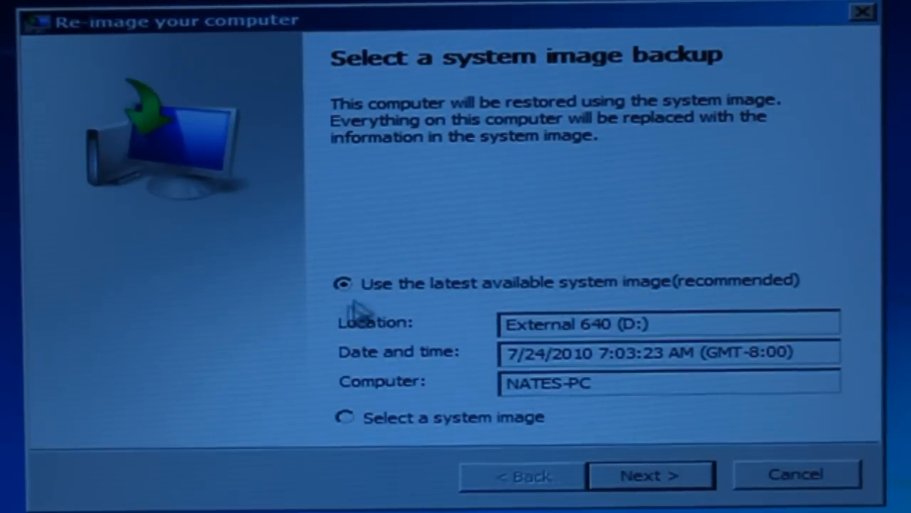
Step: Keep the latest system image on External 640 (D:) and exclude no disks from formatting
{"action": "left_click", "coordinate": [650, 474]}
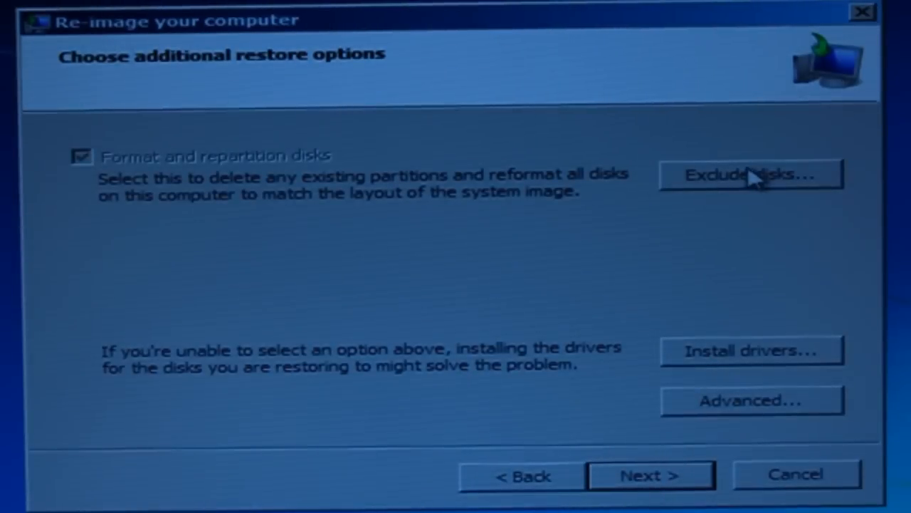
{"action": "left_click", "coordinate": [749, 174]}
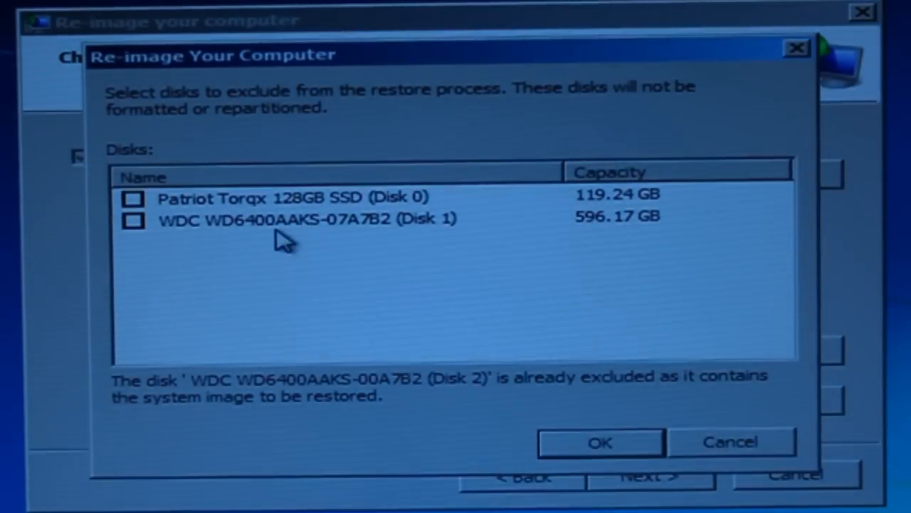
{"action": "mouse_move", "coordinate": [498, 402]}
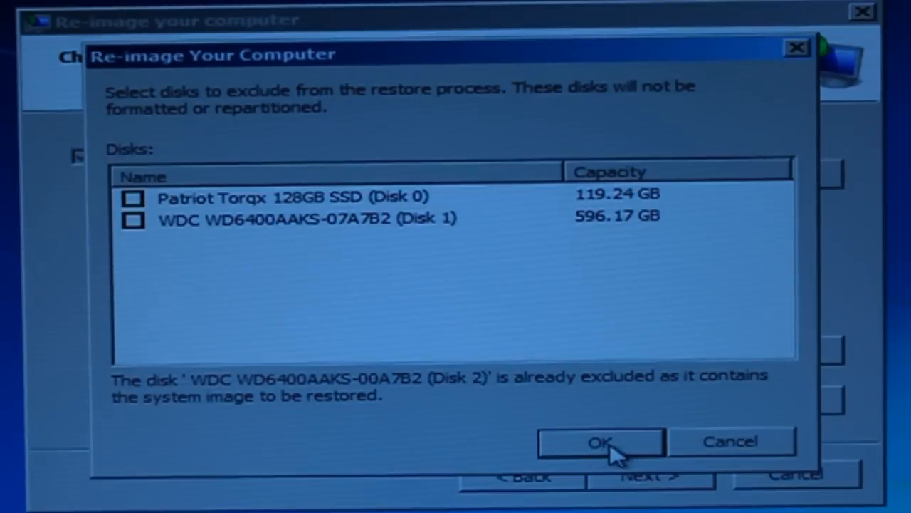
{"action": "left_click", "coordinate": [601, 441]}
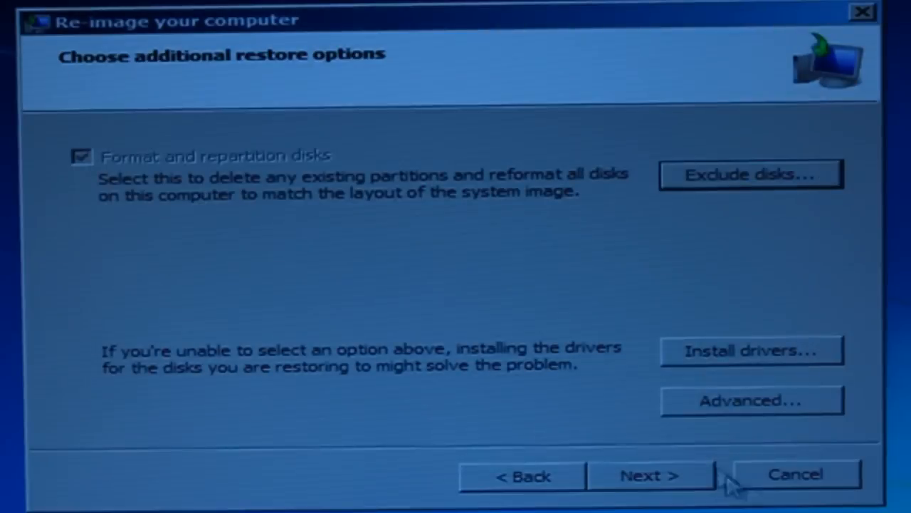
{"action": "mouse_move", "coordinate": [724, 387]}
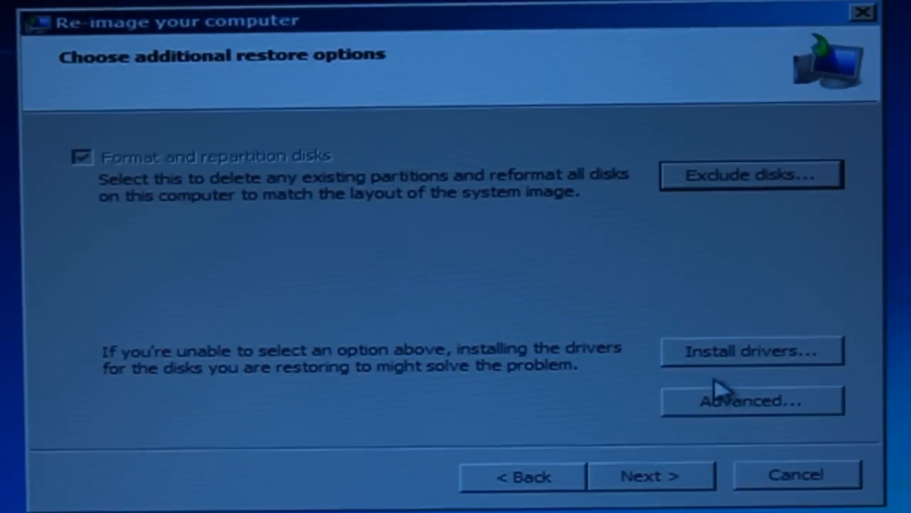
Step: Finish the re-image wizard and confirm formatting to start restoring drives C: and D:
{"action": "left_click", "coordinate": [649, 476]}
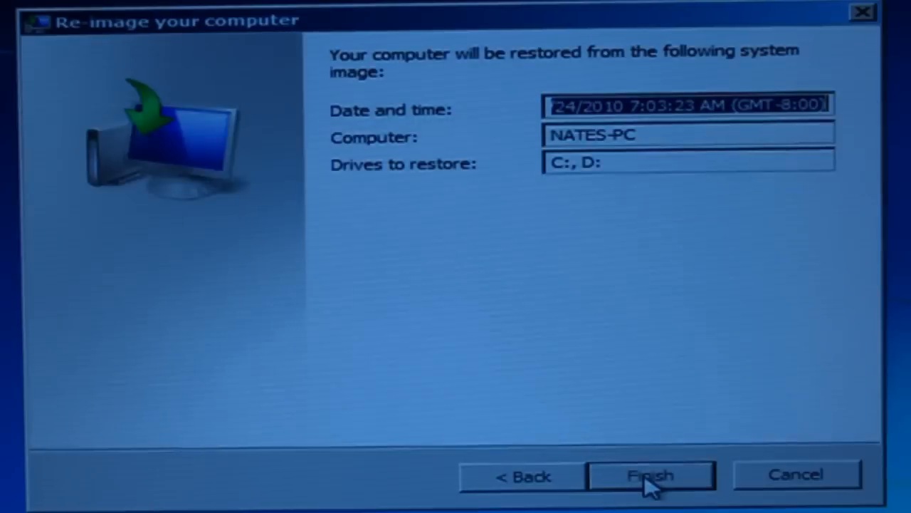
{"action": "mouse_move", "coordinate": [533, 198]}
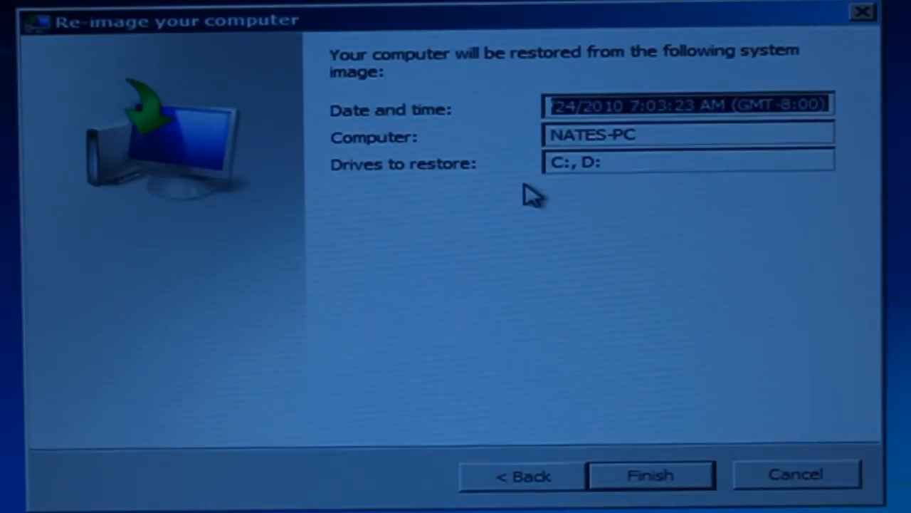
{"action": "mouse_move", "coordinate": [613, 473]}
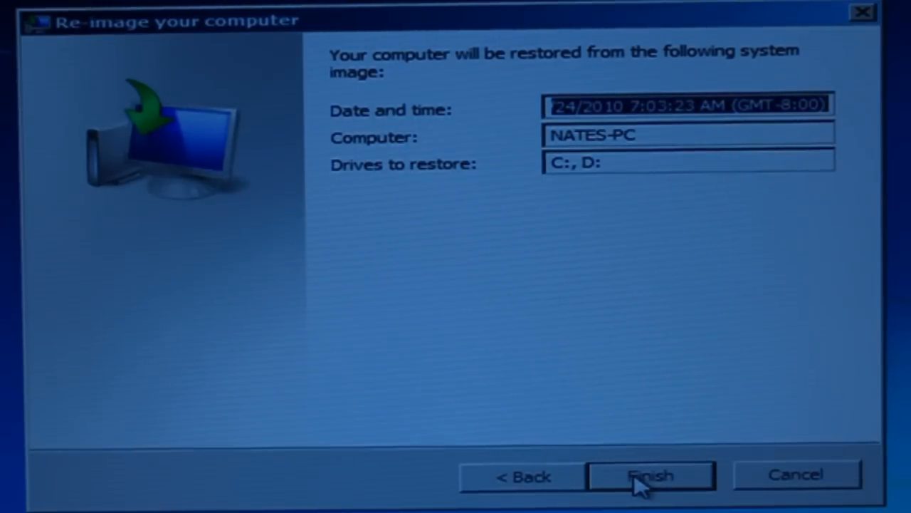
{"action": "left_click", "coordinate": [649, 476]}
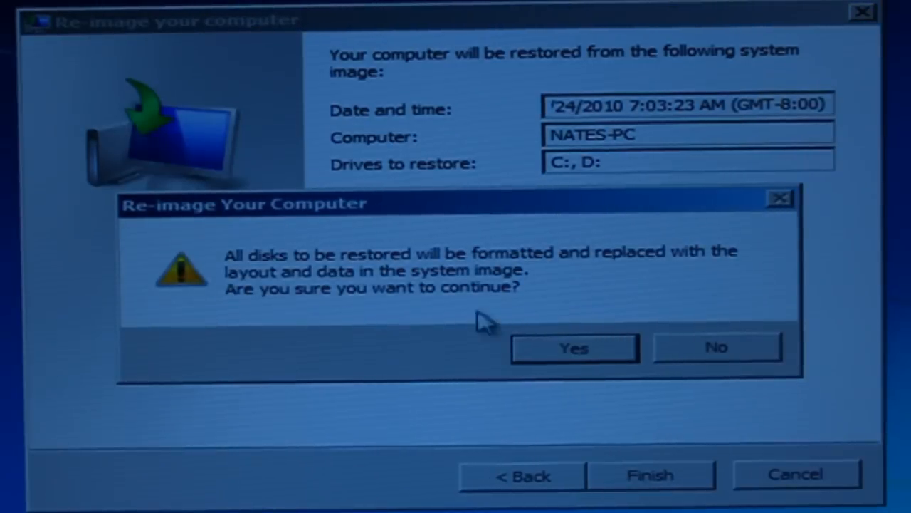
{"action": "mouse_move", "coordinate": [396, 277]}
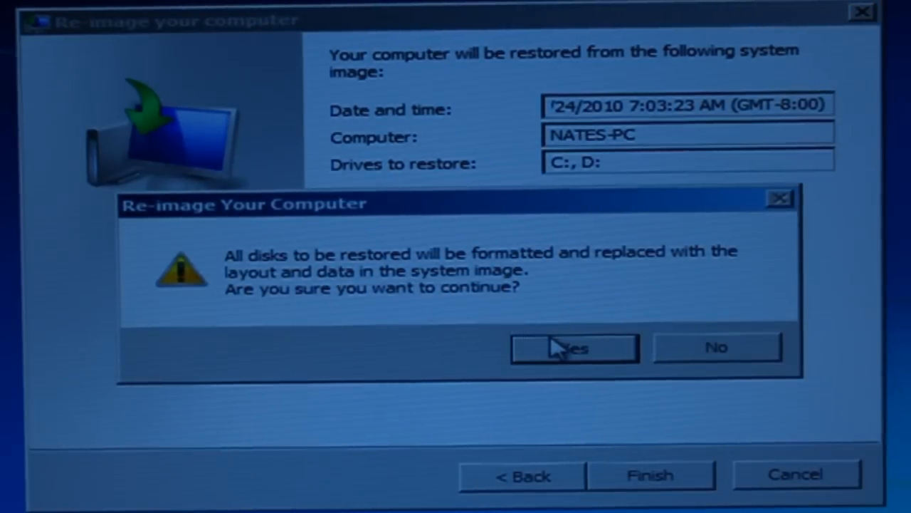
{"action": "left_click", "coordinate": [574, 347]}
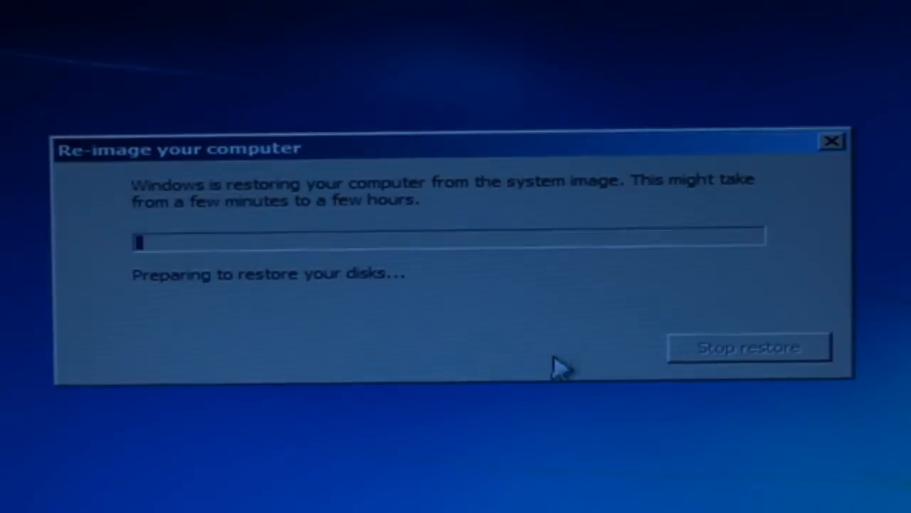
{"action": "mouse_move", "coordinate": [534, 406]}
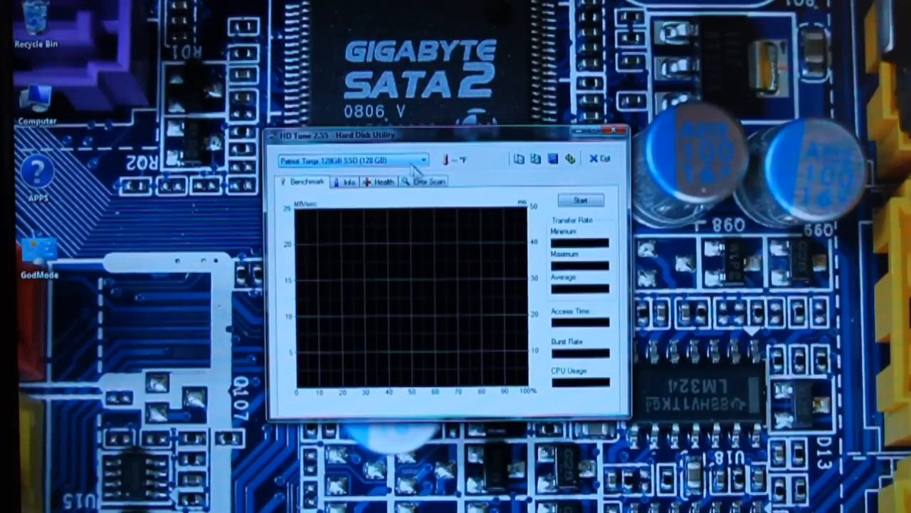
Step: View the Patriot Torqx 128GB SSD's Info page showing firmware version 2030
{"action": "left_click", "coordinate": [348, 181]}
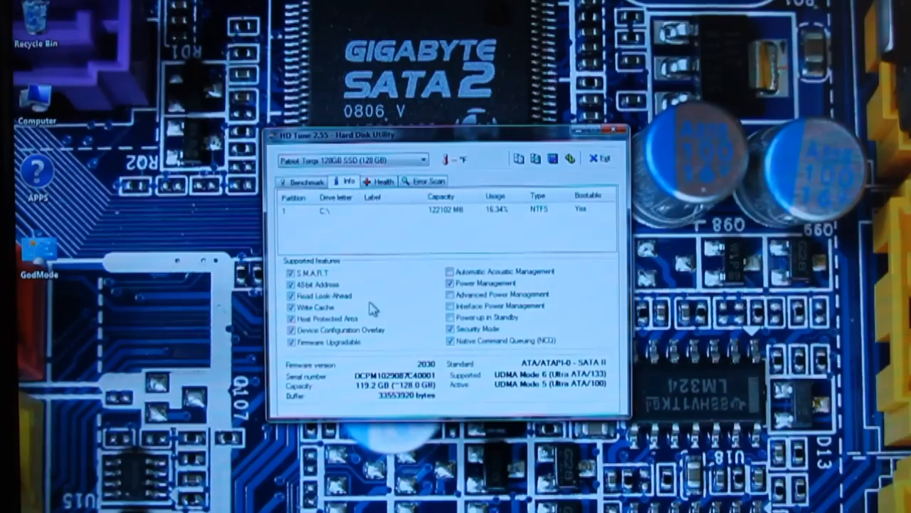